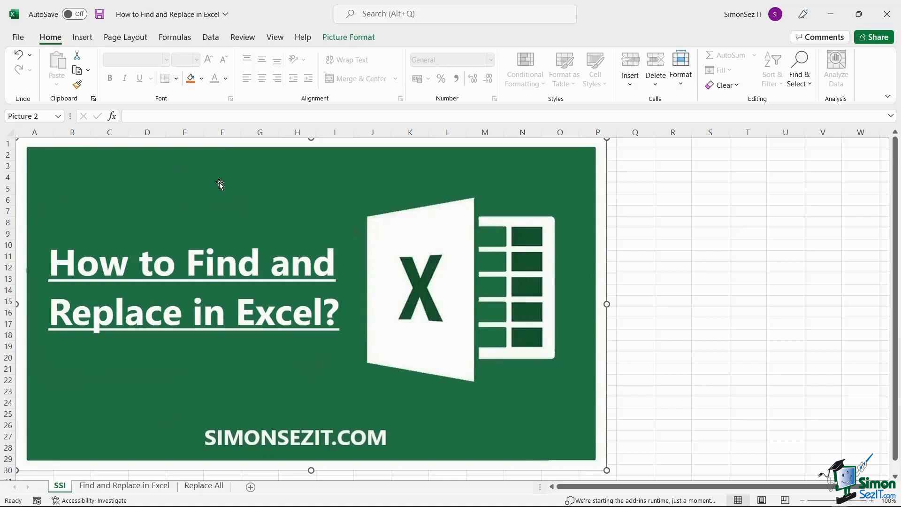
pyautogui.moveTo(250, 187)
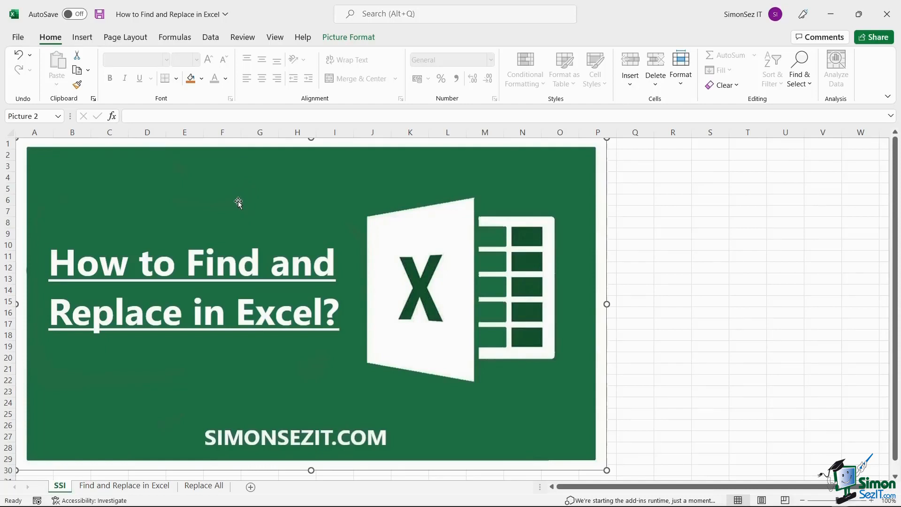
pyautogui.moveTo(239, 203)
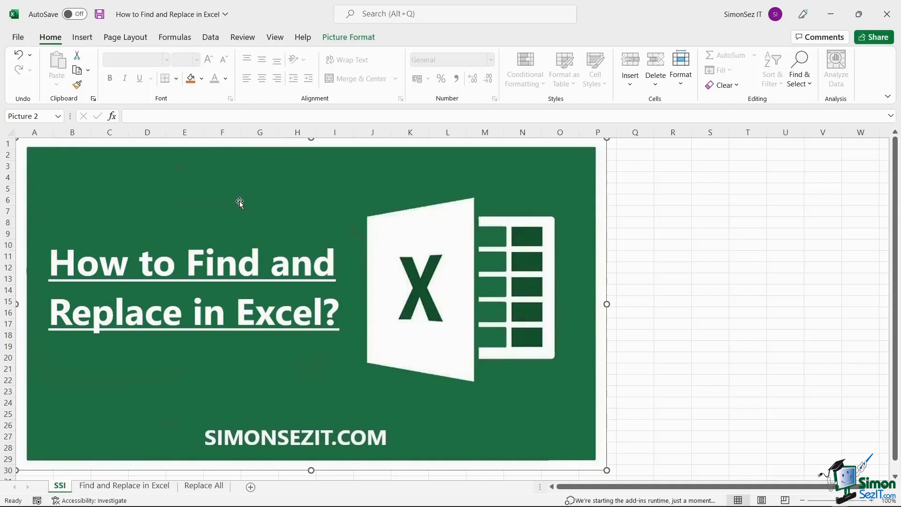
pyautogui.moveTo(243, 198)
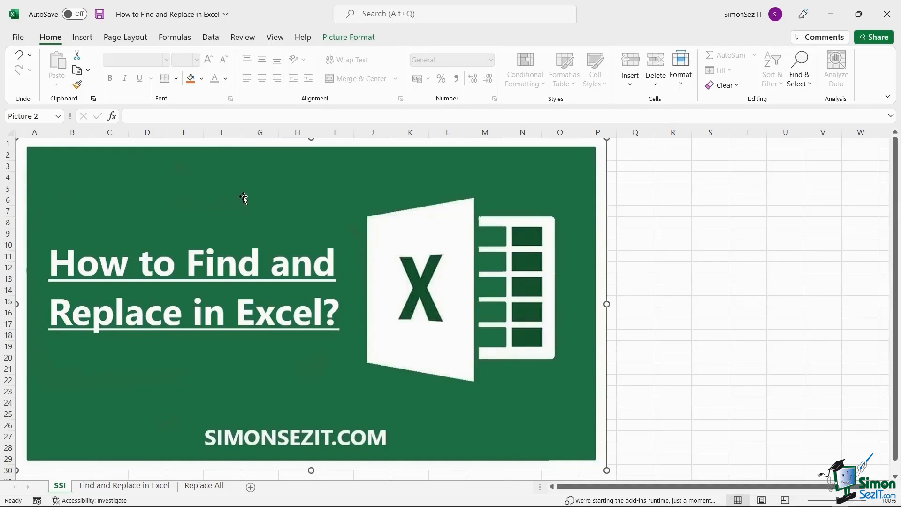
pyautogui.moveTo(225, 217)
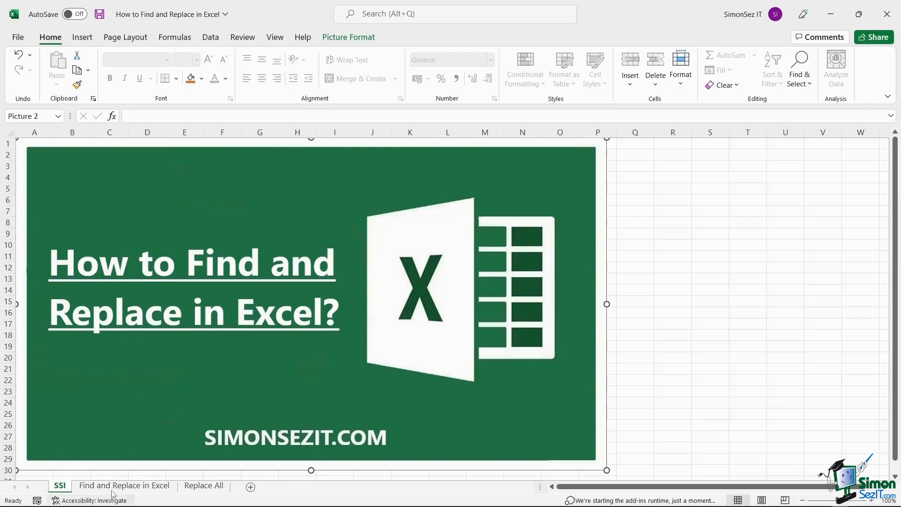
# Go to the 'Find and Replace in Excel' sheet and open the Replace dialog.
pyautogui.click(123, 484)
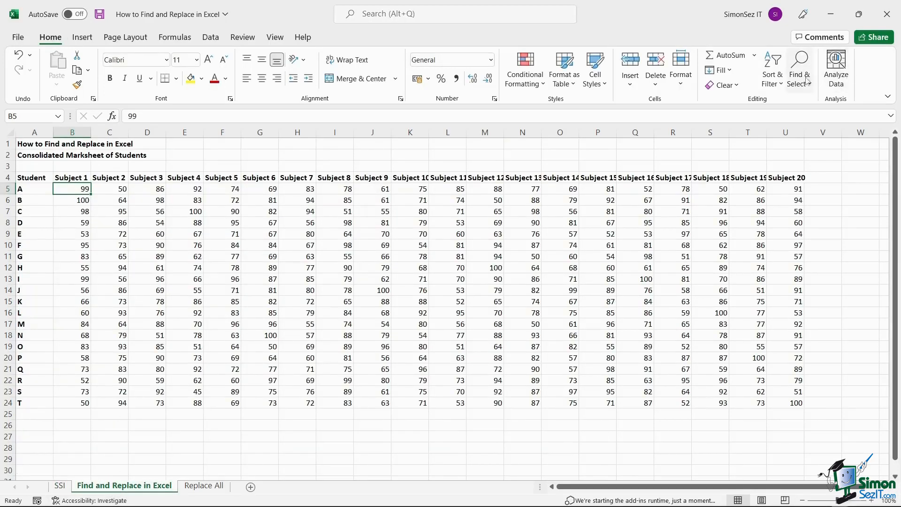
pyautogui.click(798, 69)
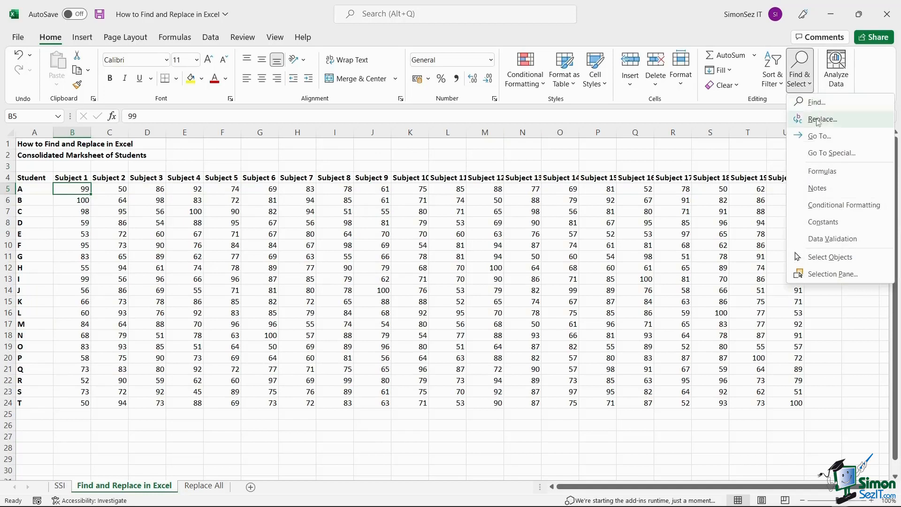
pyautogui.click(823, 119)
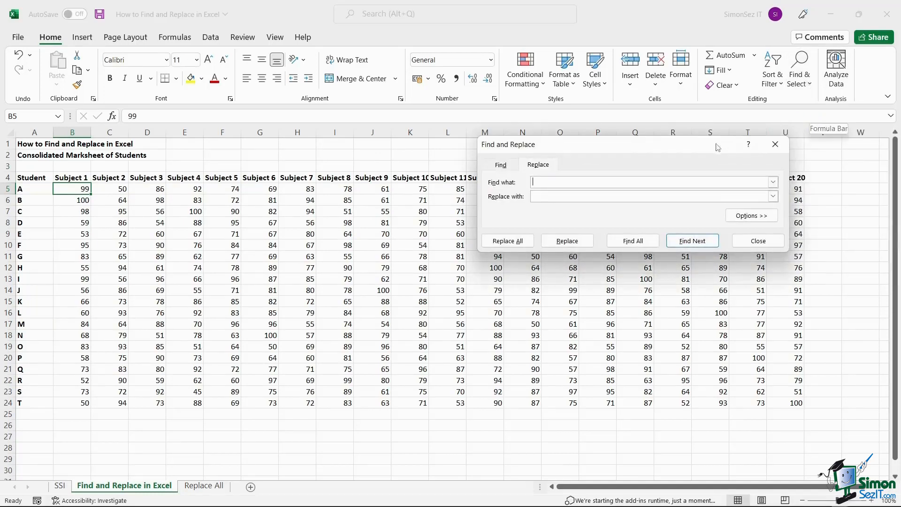
pyautogui.moveTo(654, 170)
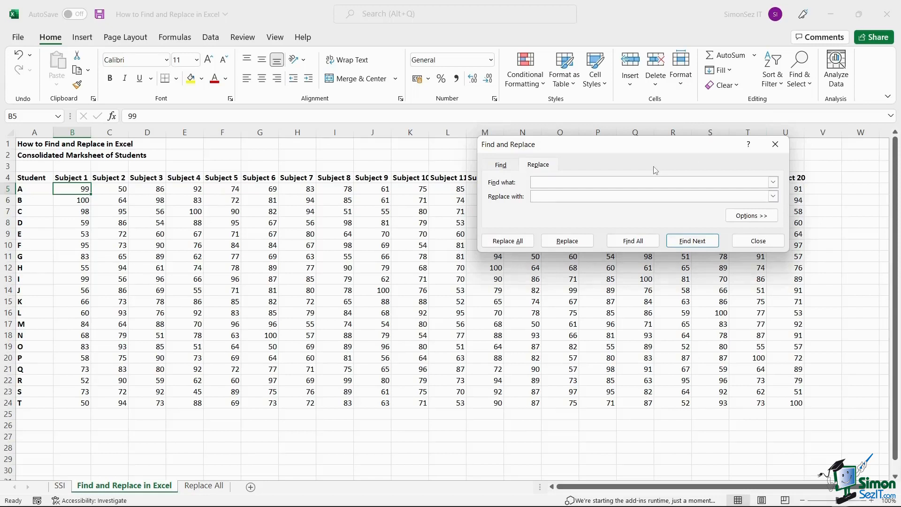
# Set Find what to 66 and Replace with to 100, then find the first match.
pyautogui.click(650, 182)
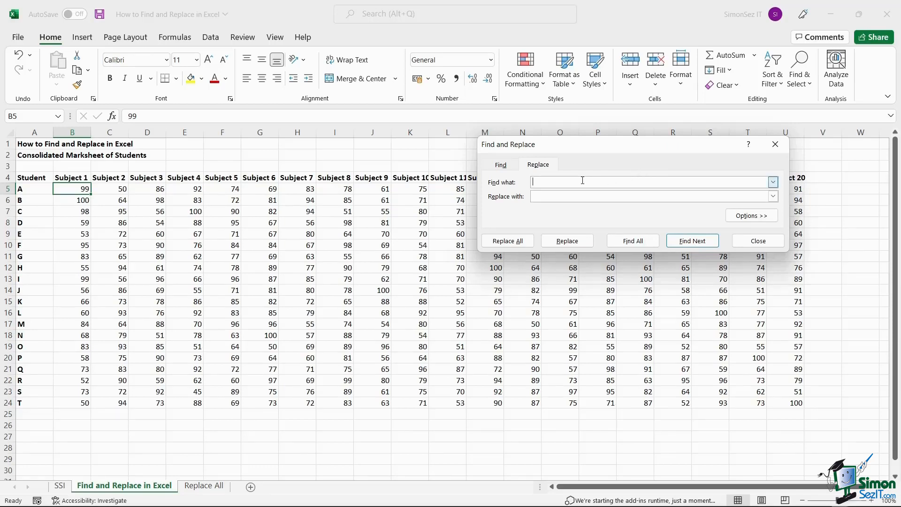
pyautogui.write('66')
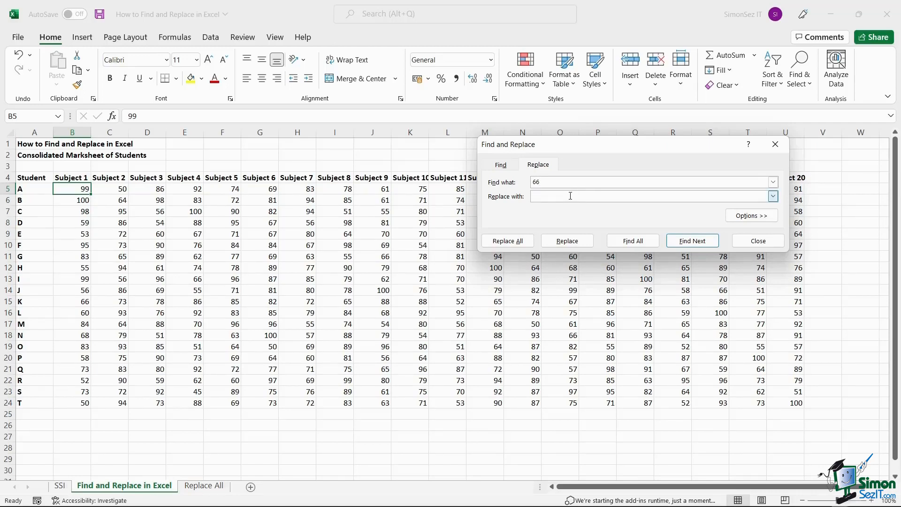
pyautogui.write('100')
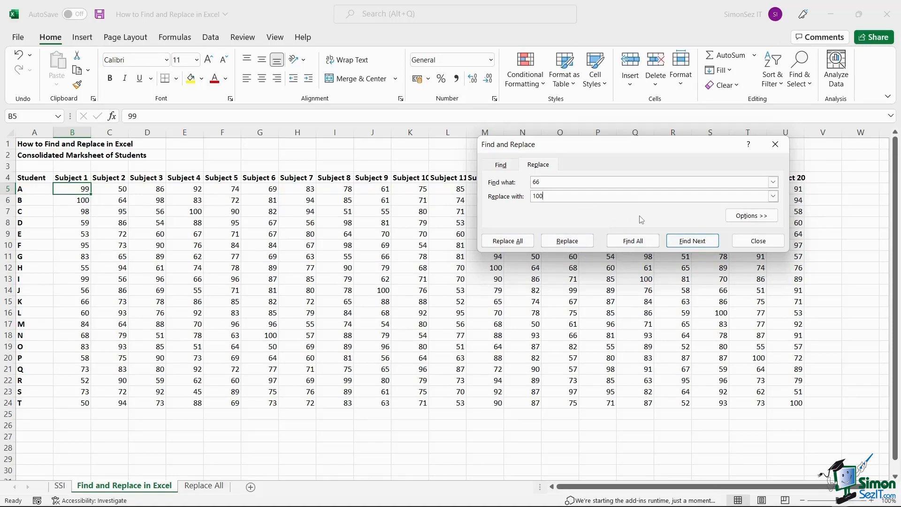
pyautogui.click(692, 240)
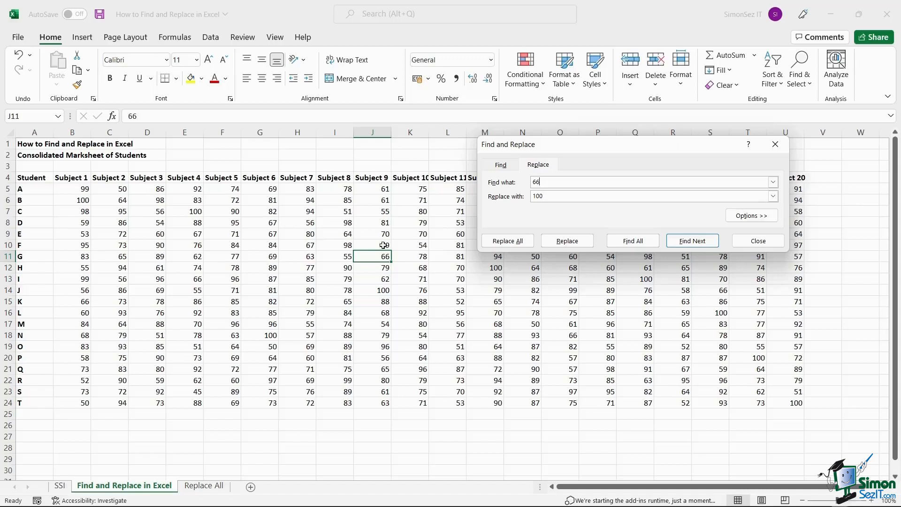
# List all five cells containing 66 and return to the J11 match.
pyautogui.click(692, 240)
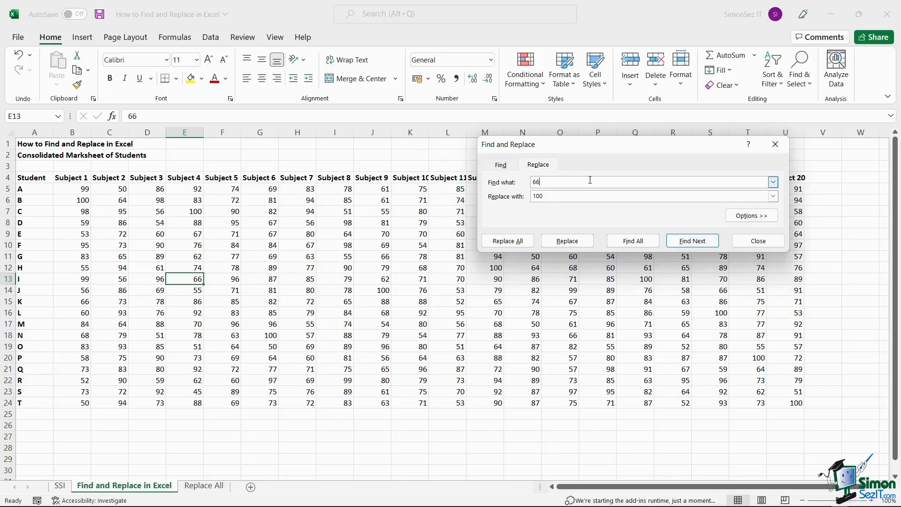
pyautogui.click(632, 240)
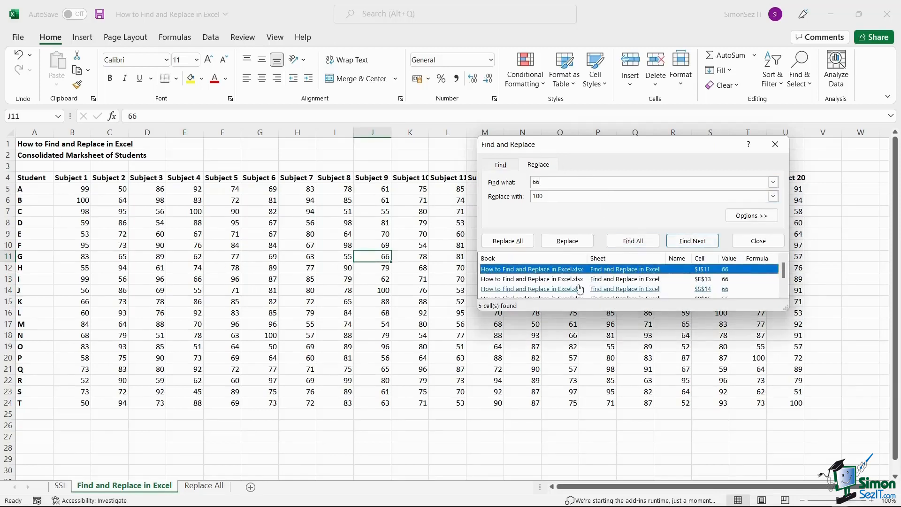
pyautogui.click(692, 240)
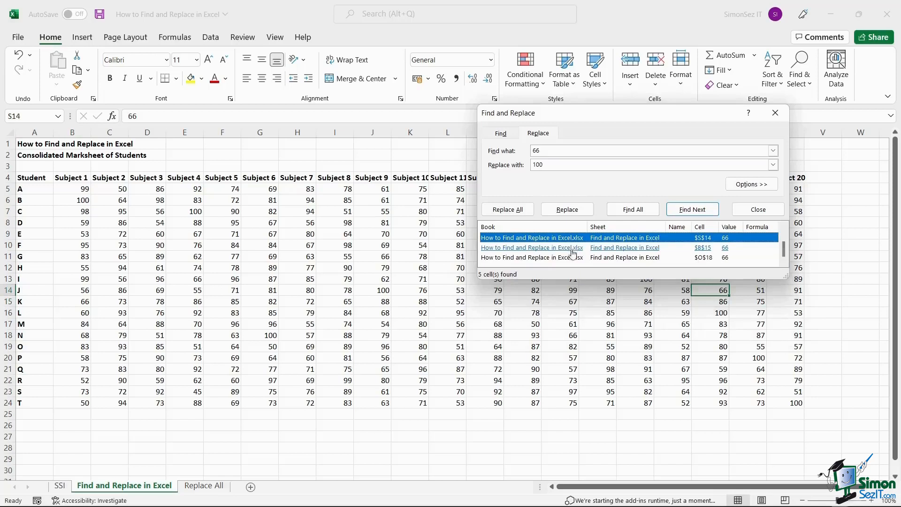
pyautogui.click(691, 208)
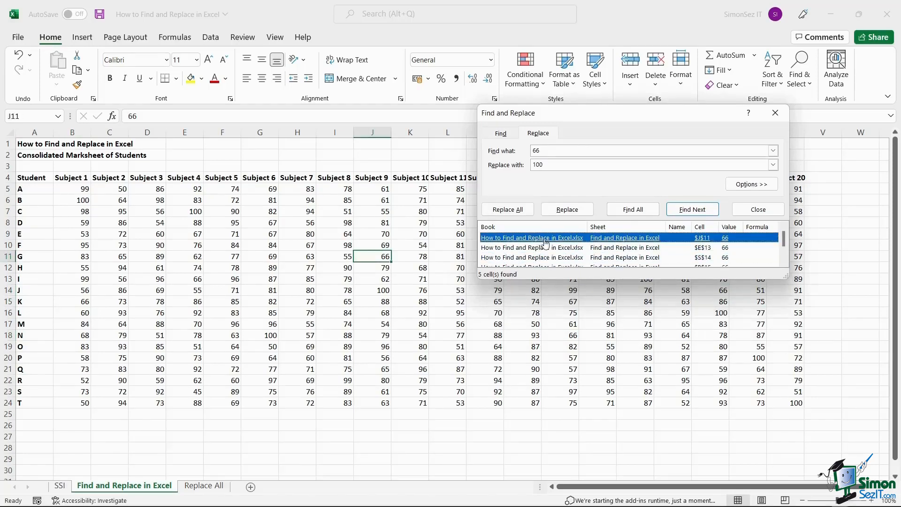
# Replace the 66 marks in J11, E13, B15 and S14 with 100, one at a time.
pyautogui.click(566, 209)
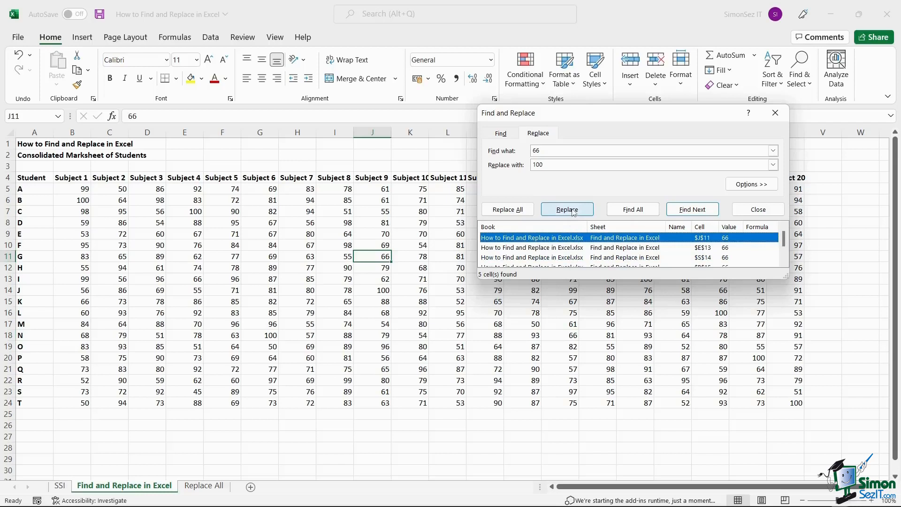
pyautogui.click(566, 208)
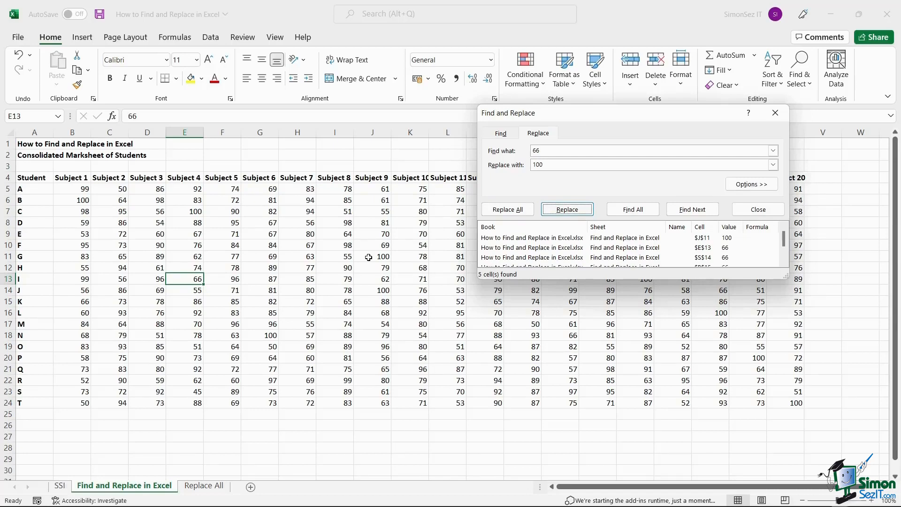
pyautogui.moveTo(182, 278)
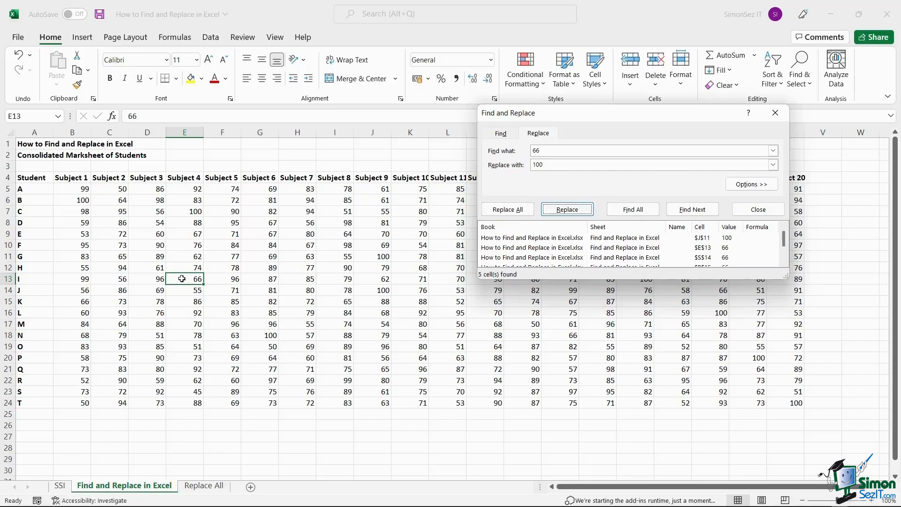
pyautogui.click(566, 208)
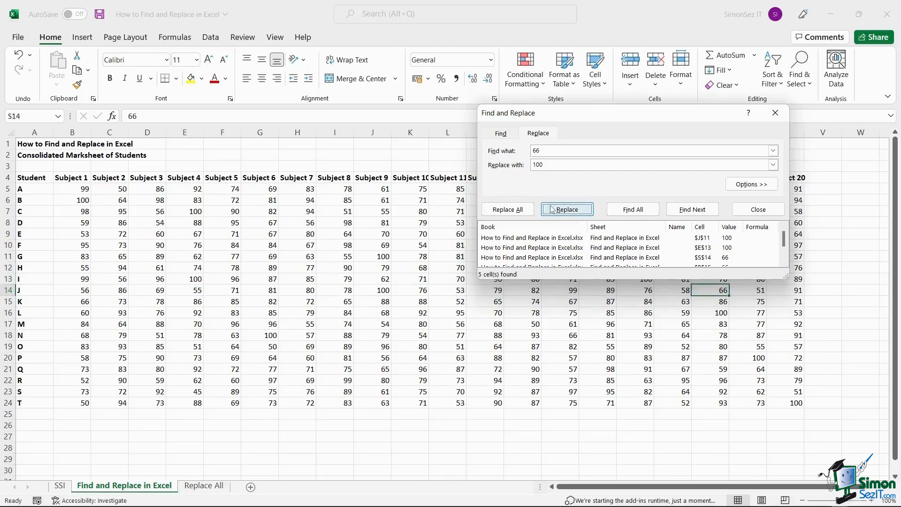
pyautogui.moveTo(585, 282)
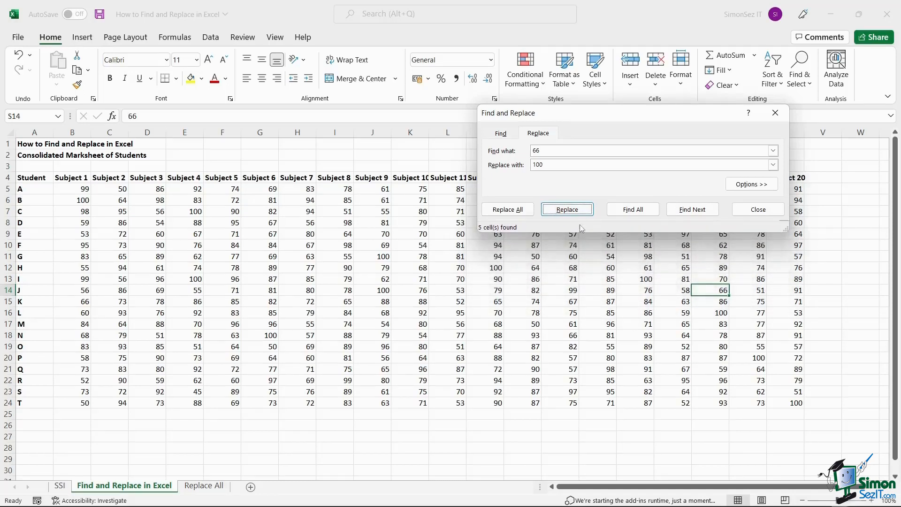
pyautogui.moveTo(573, 190)
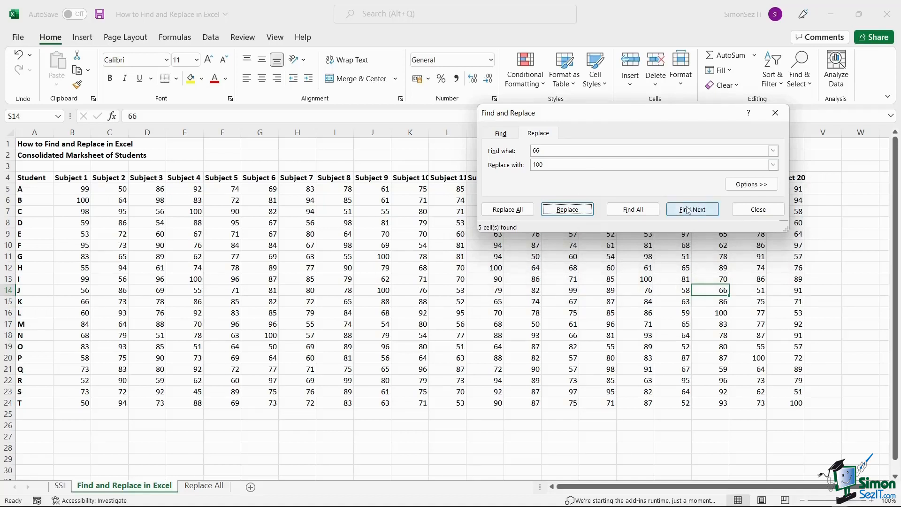
pyautogui.click(692, 209)
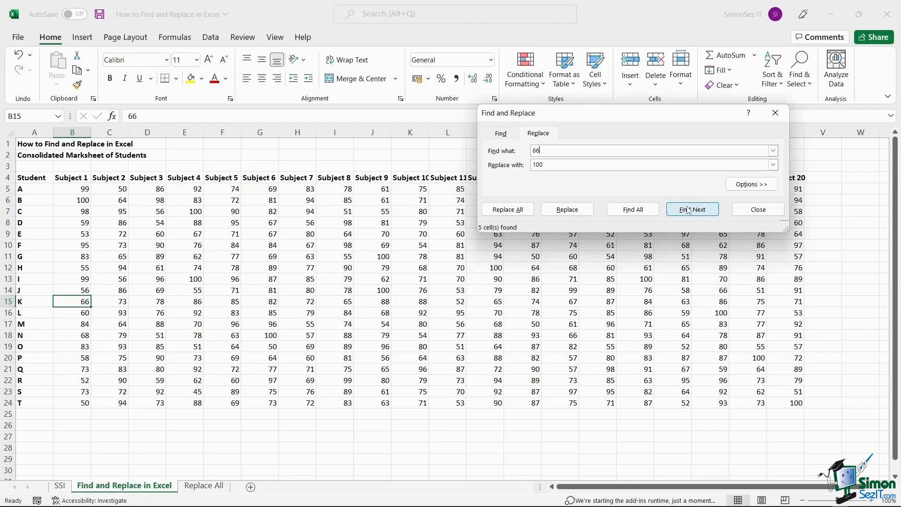
pyautogui.click(566, 208)
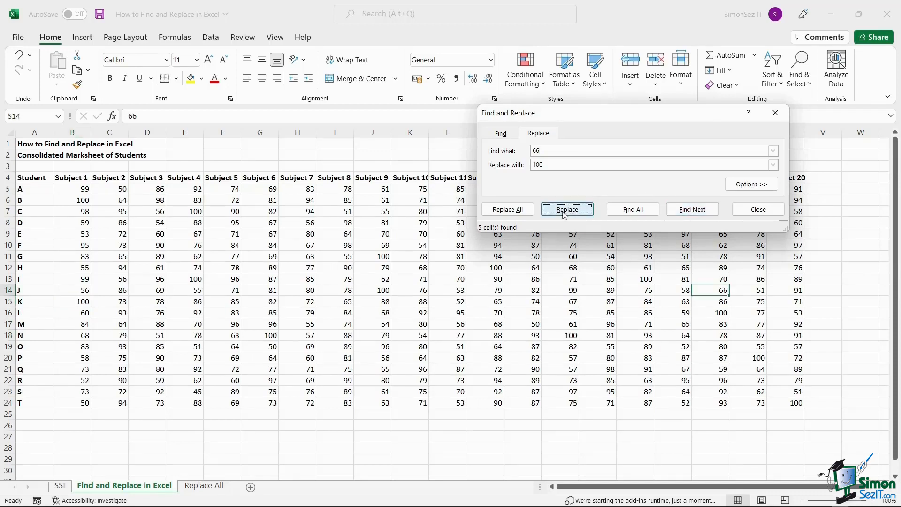
pyautogui.click(566, 209)
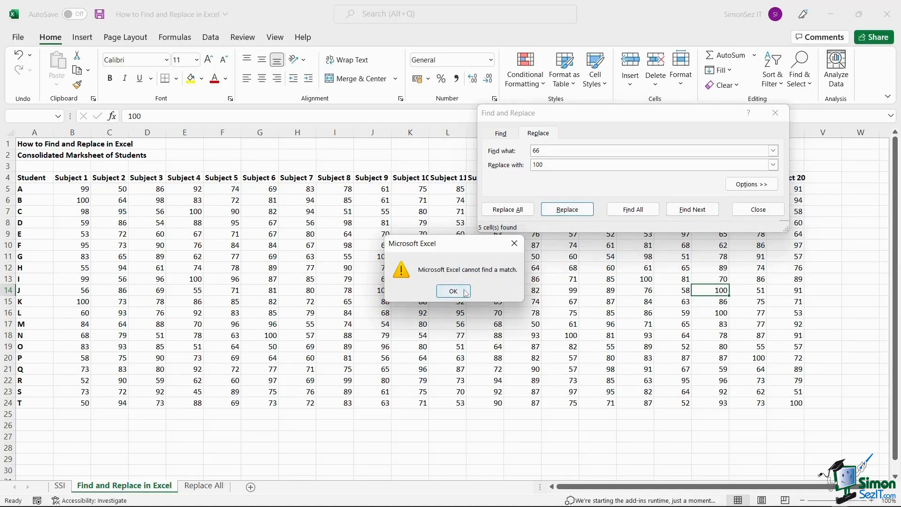
# On the Replace All sheet, replace all nine 66 marks with 100 at once.
pyautogui.click(453, 290)
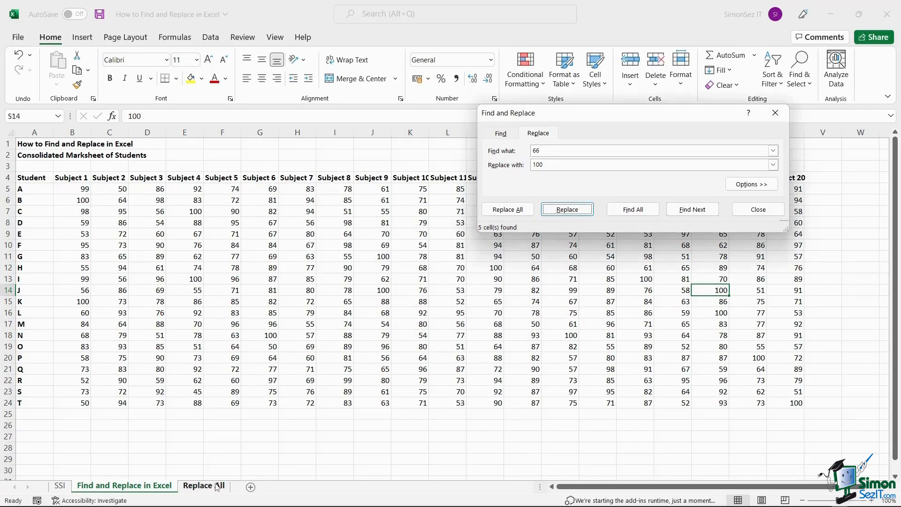
pyautogui.click(566, 208)
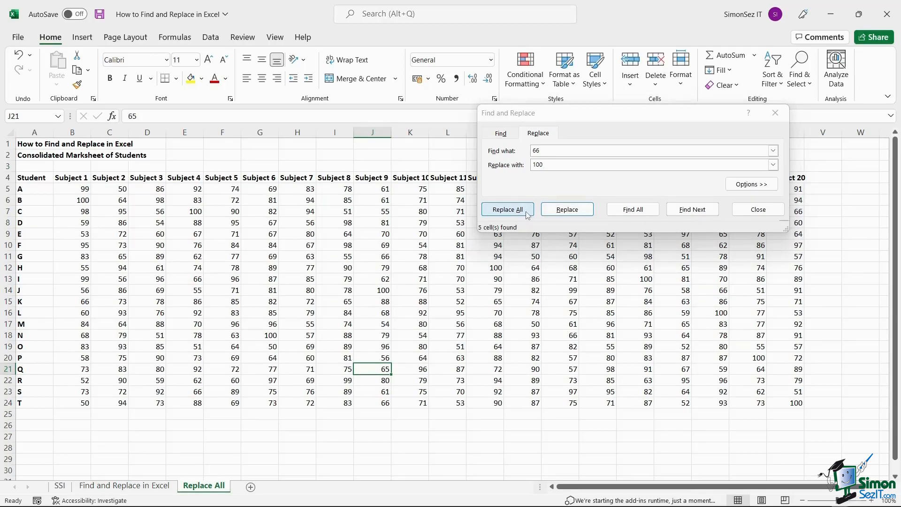
pyautogui.click(506, 208)
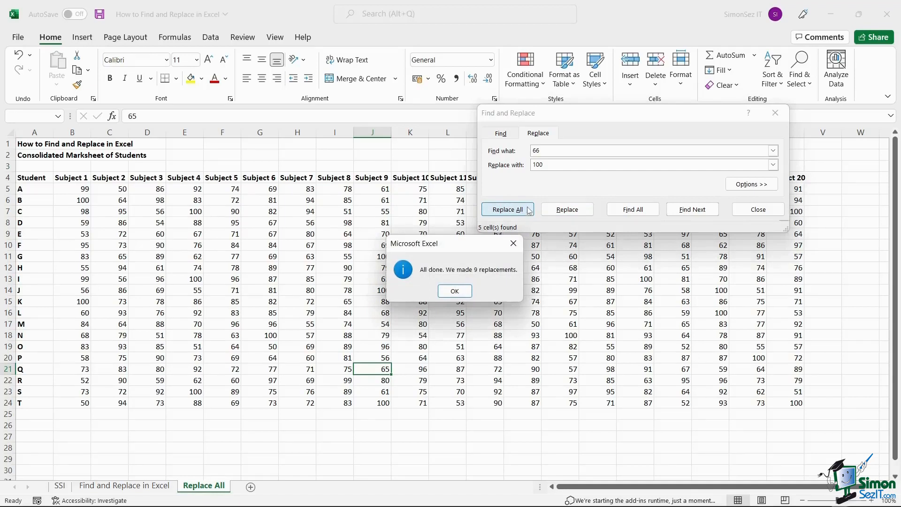
pyautogui.moveTo(520, 234)
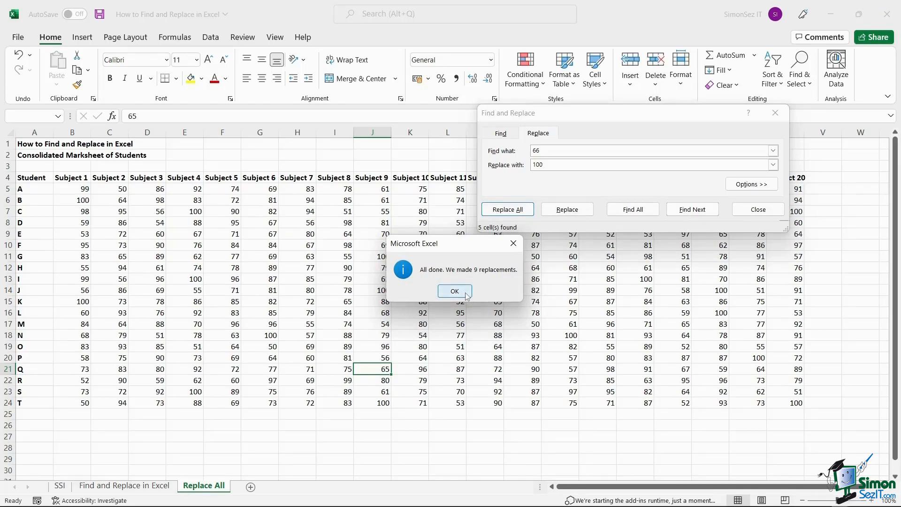
pyautogui.click(454, 290)
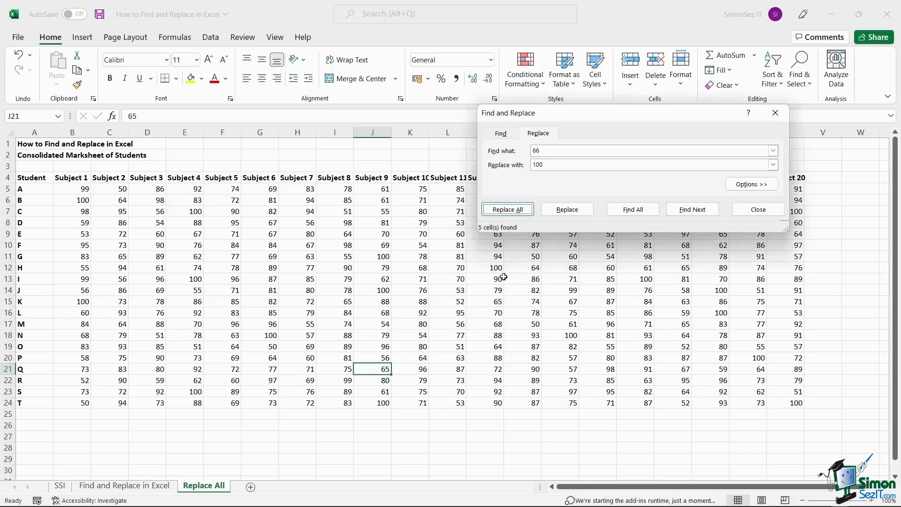
pyautogui.moveTo(504, 272)
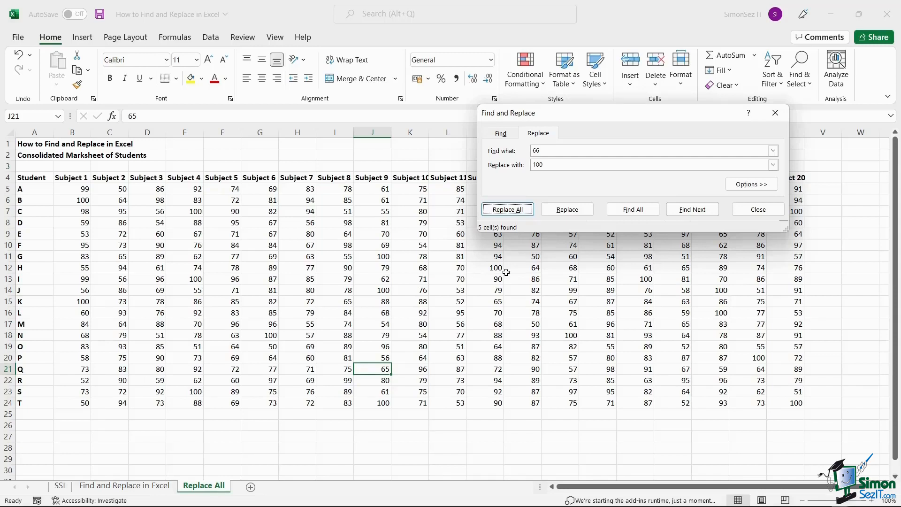
pyautogui.moveTo(507, 271)
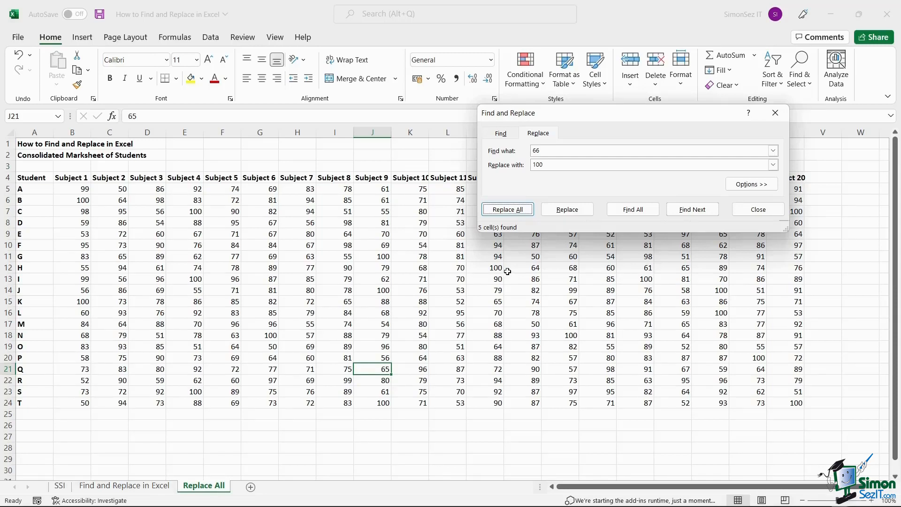